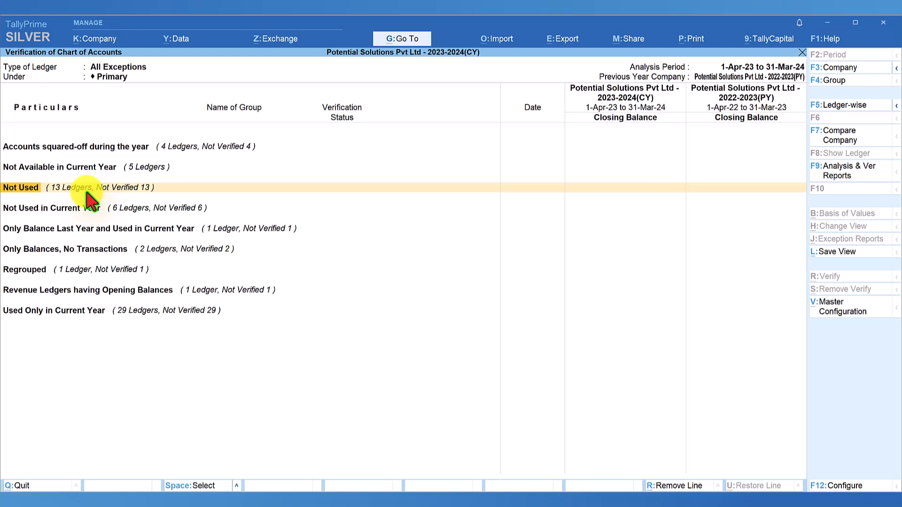
Step: Drill into the 'Not Used' exception line to list its 13 ledgers
{"action": "left_click", "coordinate": [20, 188]}
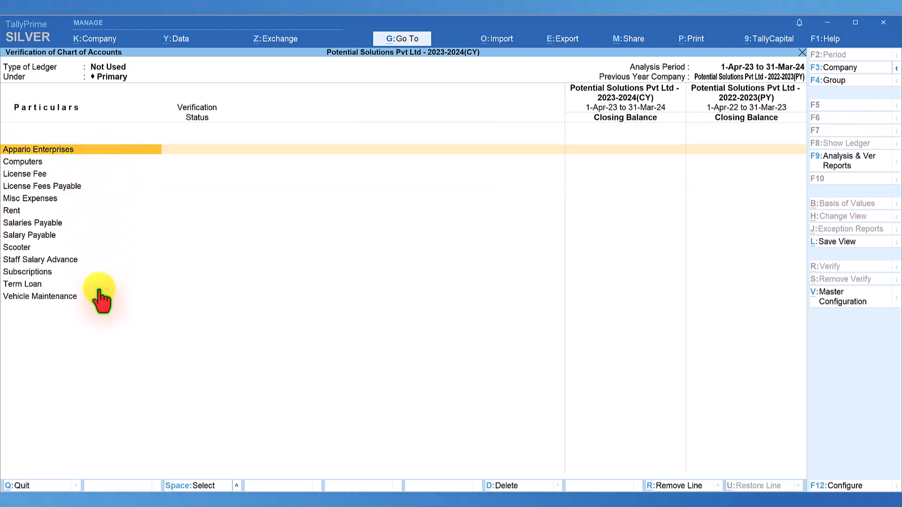
{"action": "mouse_move", "coordinate": [612, 113]}
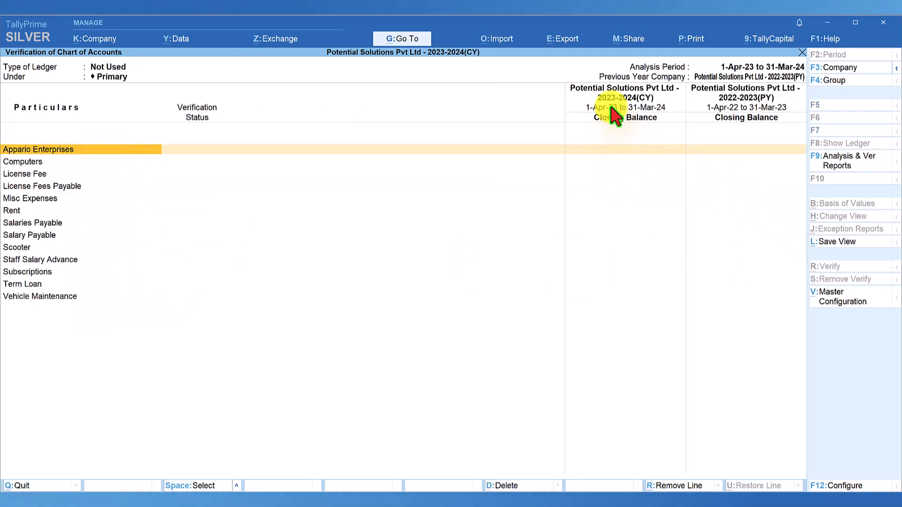
{"action": "mouse_move", "coordinate": [583, 164]}
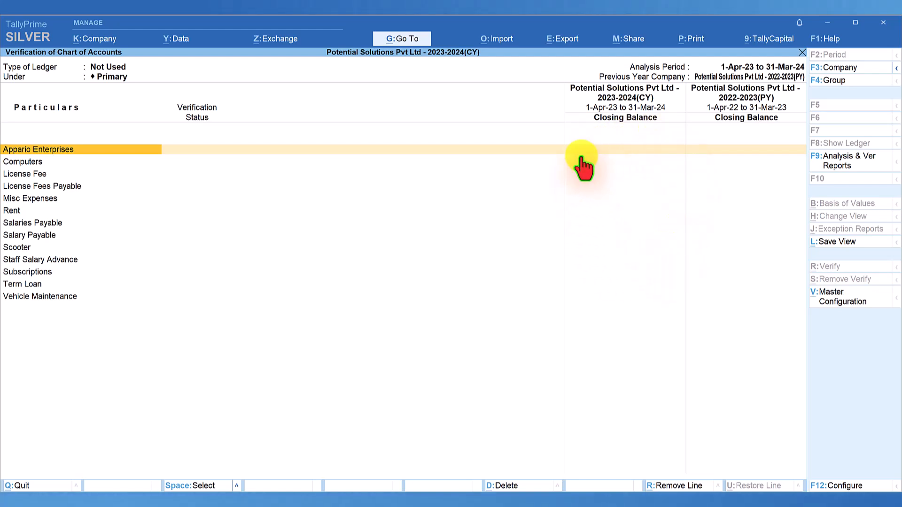
{"action": "mouse_move", "coordinate": [643, 258]}
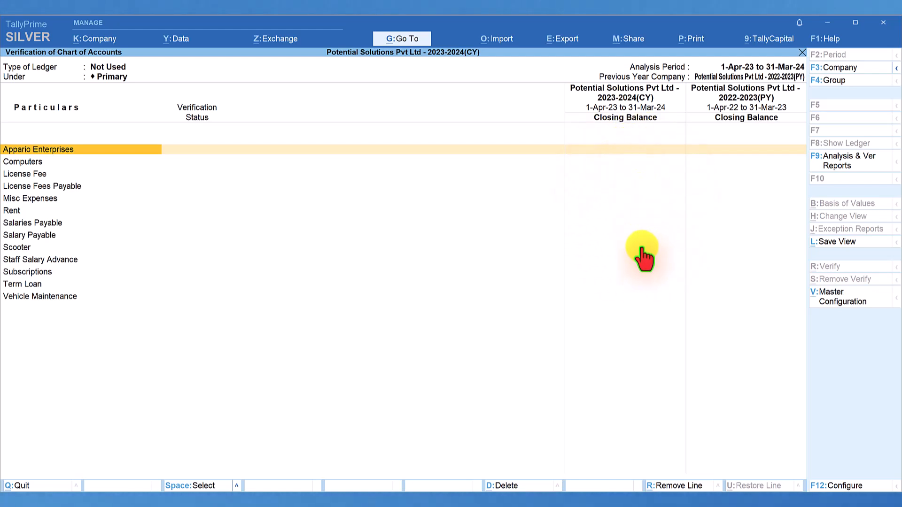
{"action": "mouse_move", "coordinate": [730, 207]}
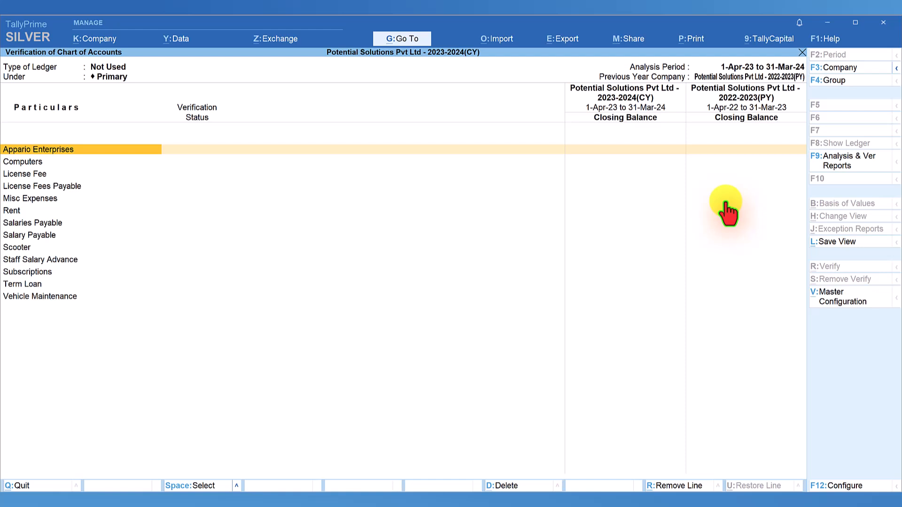
{"action": "mouse_move", "coordinate": [743, 241]}
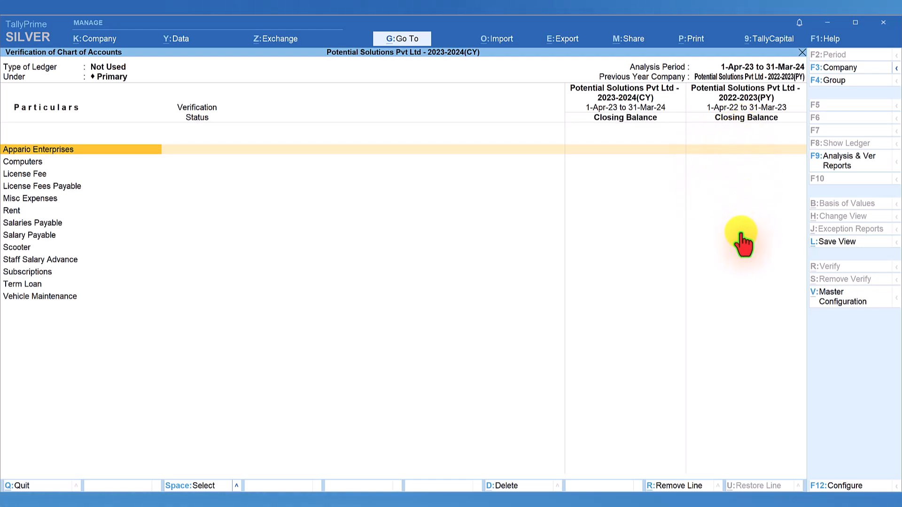
{"action": "mouse_move", "coordinate": [20, 64]}
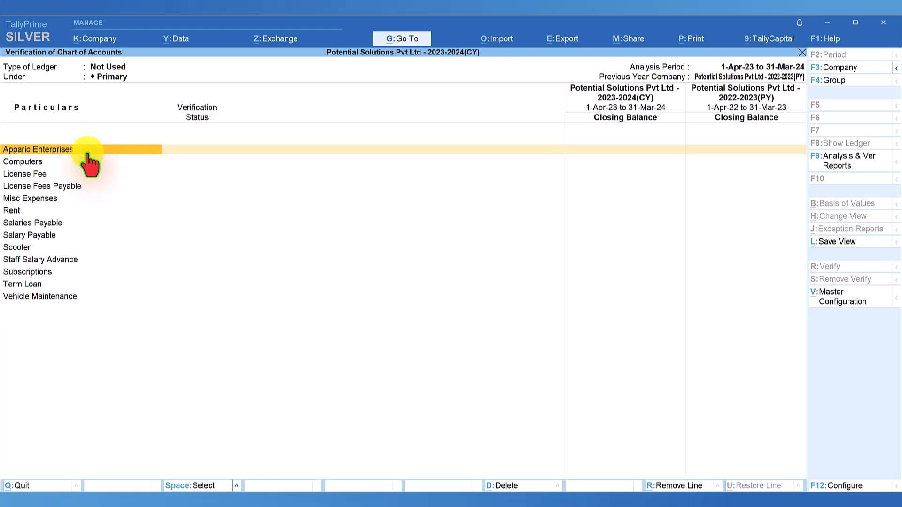
{"action": "mouse_move", "coordinate": [68, 320]}
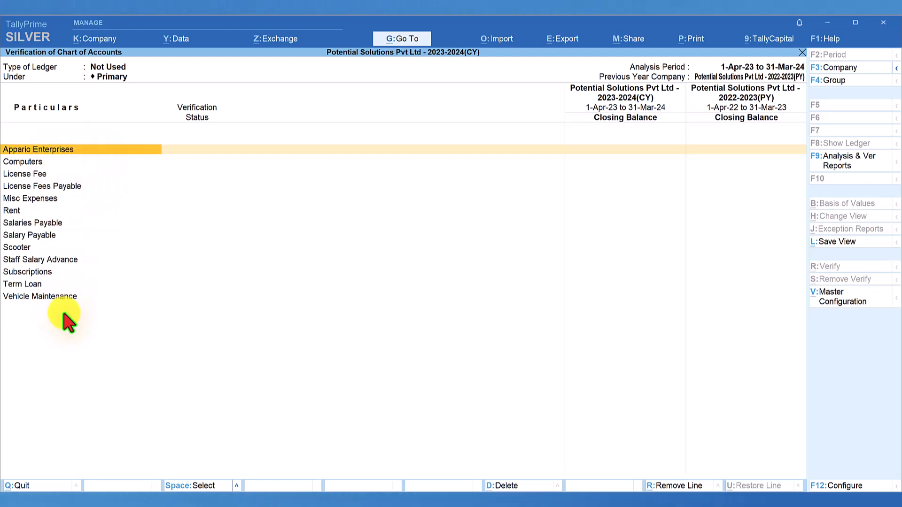
{"action": "mouse_move", "coordinate": [233, 310]}
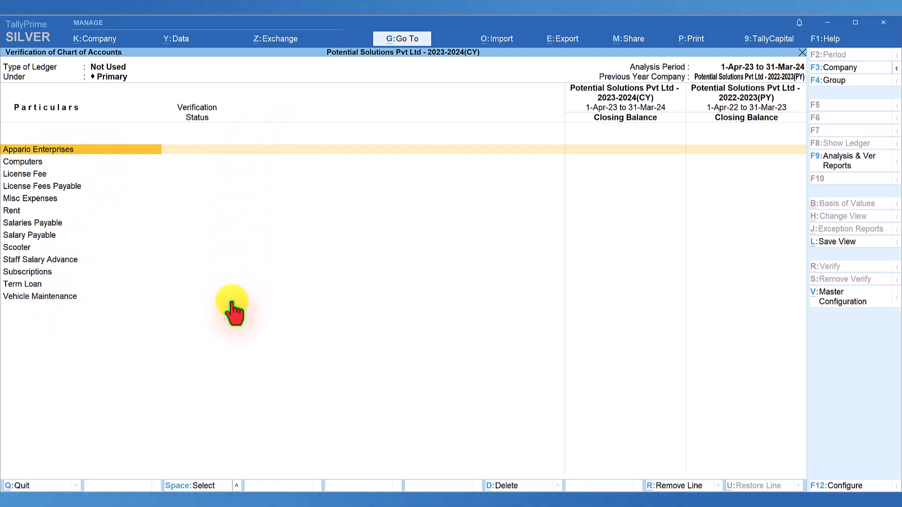
{"action": "mouse_move", "coordinate": [173, 259]}
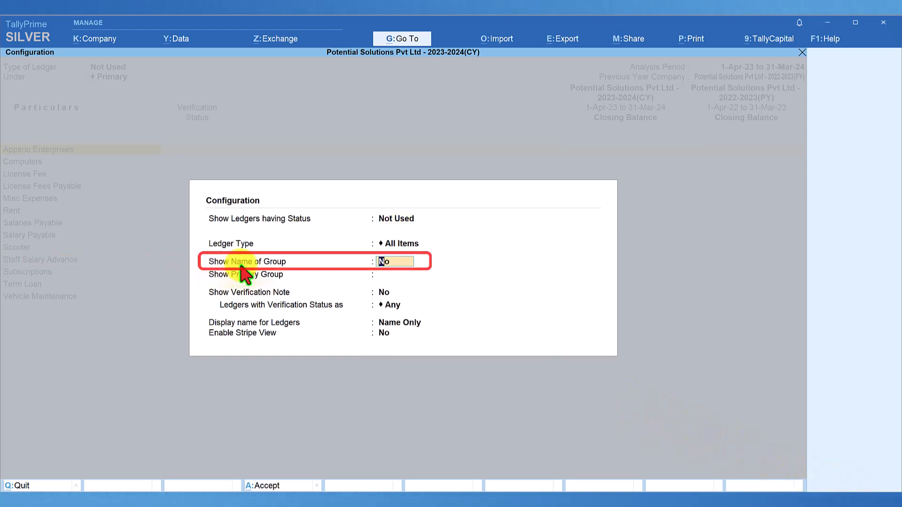
Step: Set Show Name of Group and Show Primary Group to Yes in the report configuration
{"action": "type", "text": "y"}
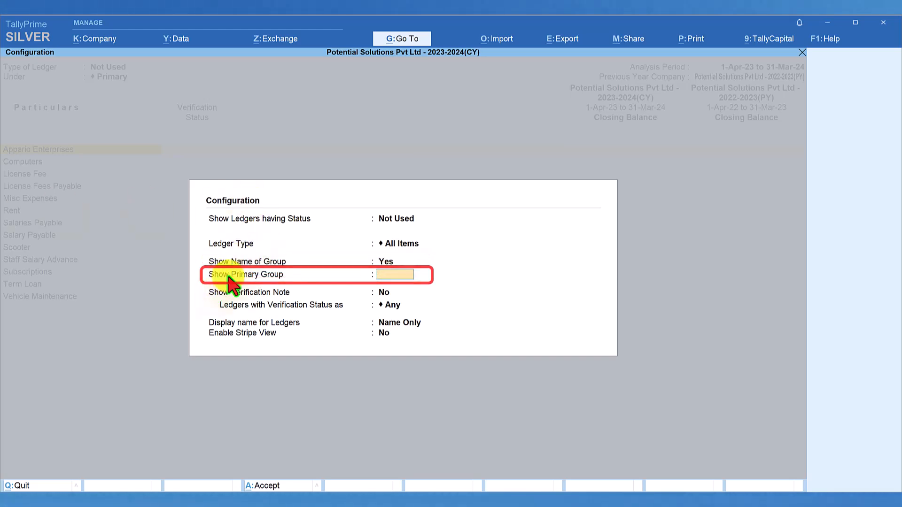
{"action": "type", "text": "y"}
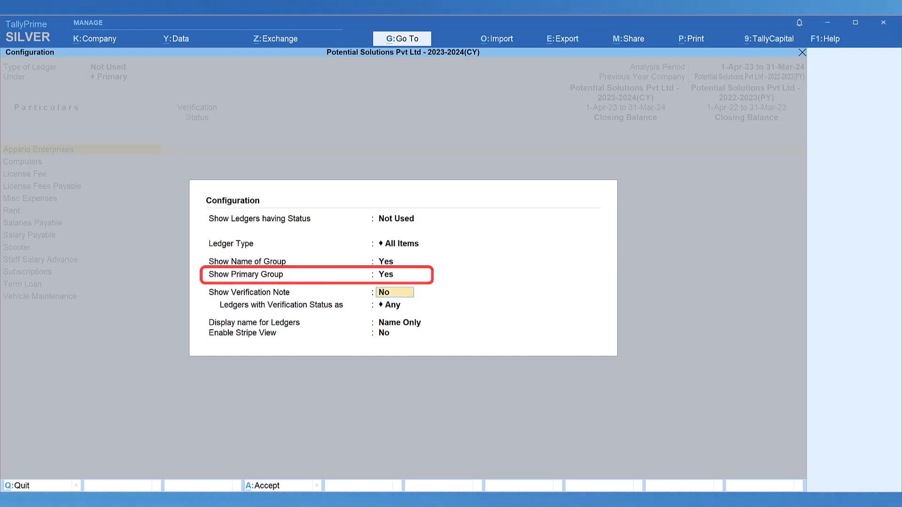
{"action": "left_click", "coordinate": [394, 293]}
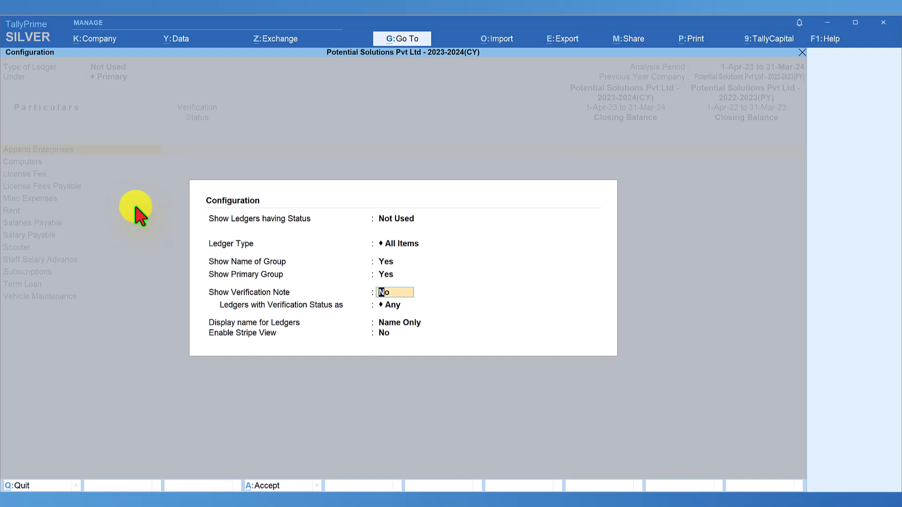
{"action": "key", "text": "ctrl+a"}
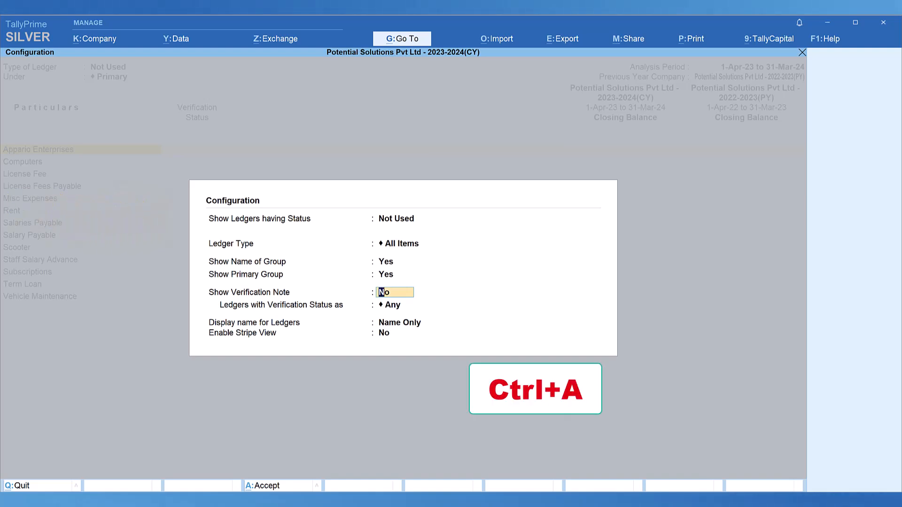
{"action": "key", "text": "ctrl+a"}
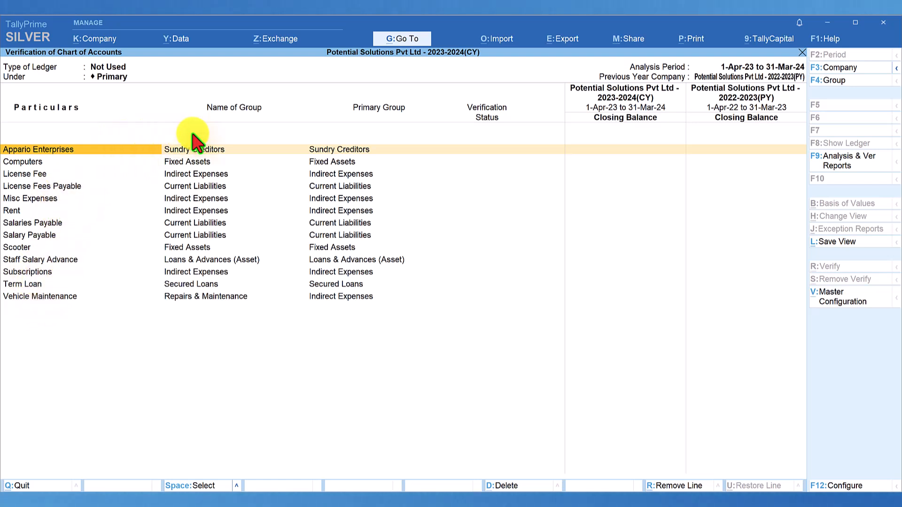
{"action": "mouse_move", "coordinate": [201, 161]}
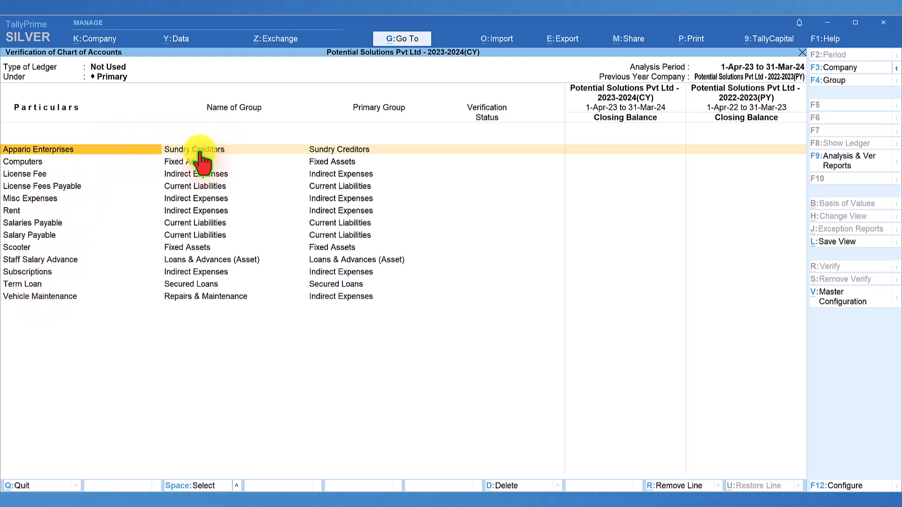
{"action": "mouse_move", "coordinate": [208, 291]}
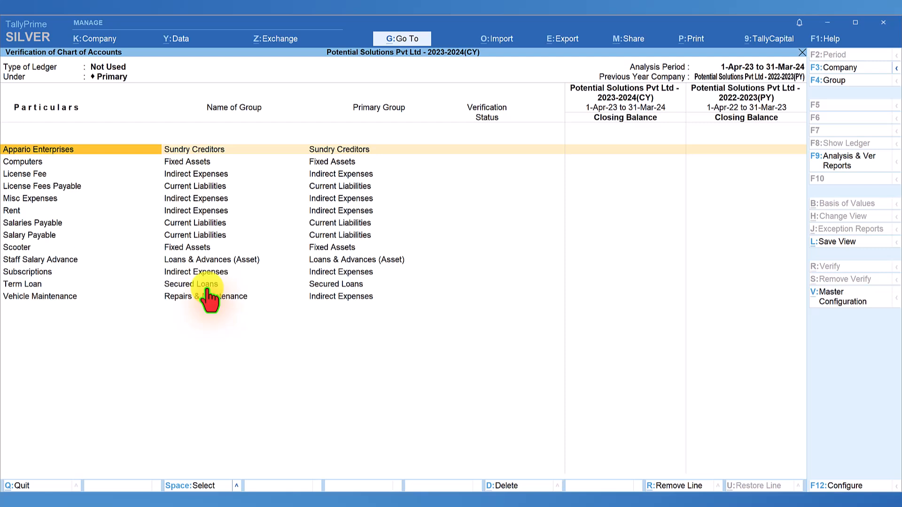
{"action": "mouse_move", "coordinate": [314, 261]}
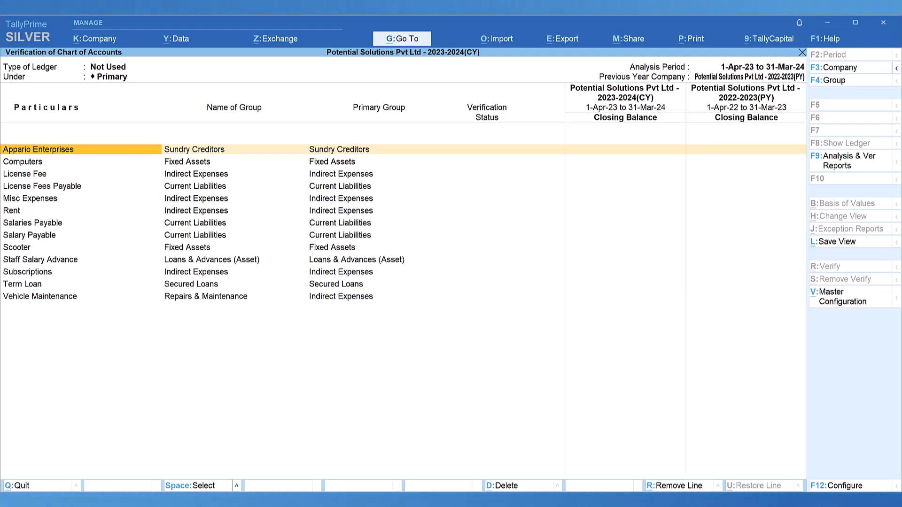
{"action": "left_click", "coordinate": [838, 486]}
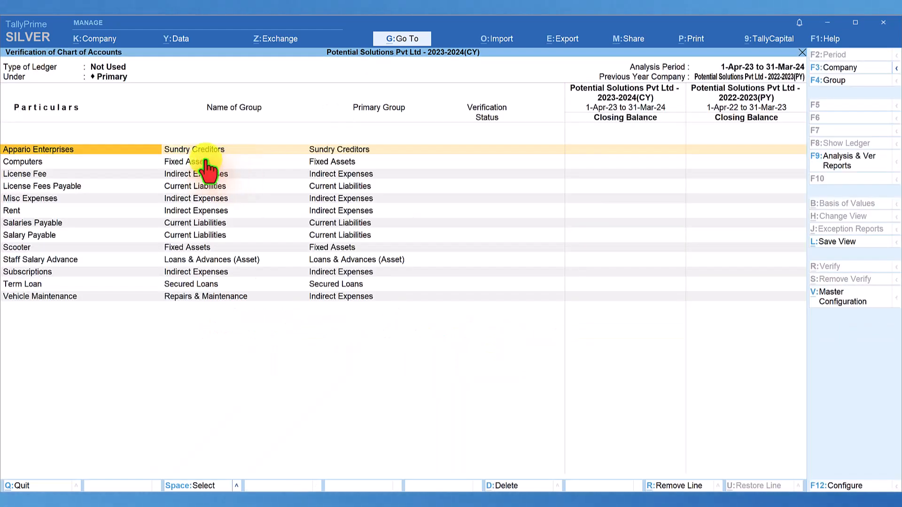
{"action": "mouse_move", "coordinate": [215, 315]}
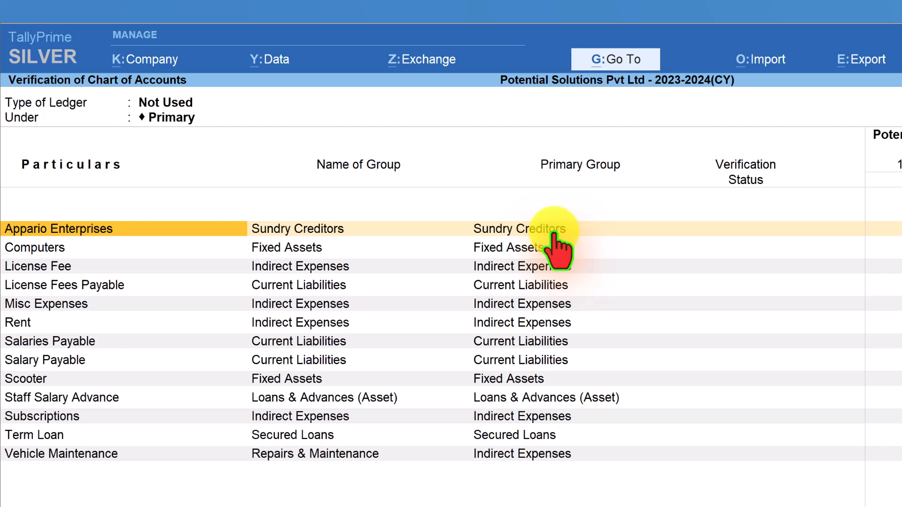
{"action": "mouse_move", "coordinate": [138, 276]}
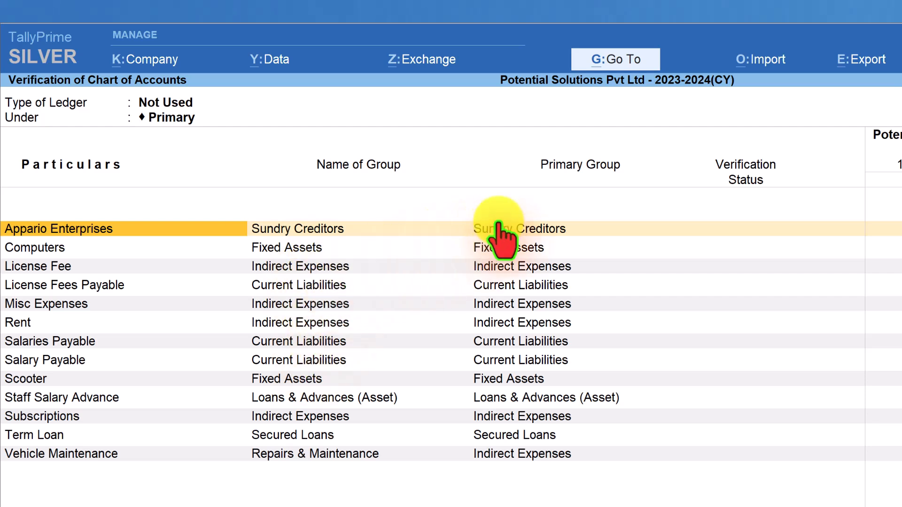
{"action": "mouse_move", "coordinate": [472, 299]}
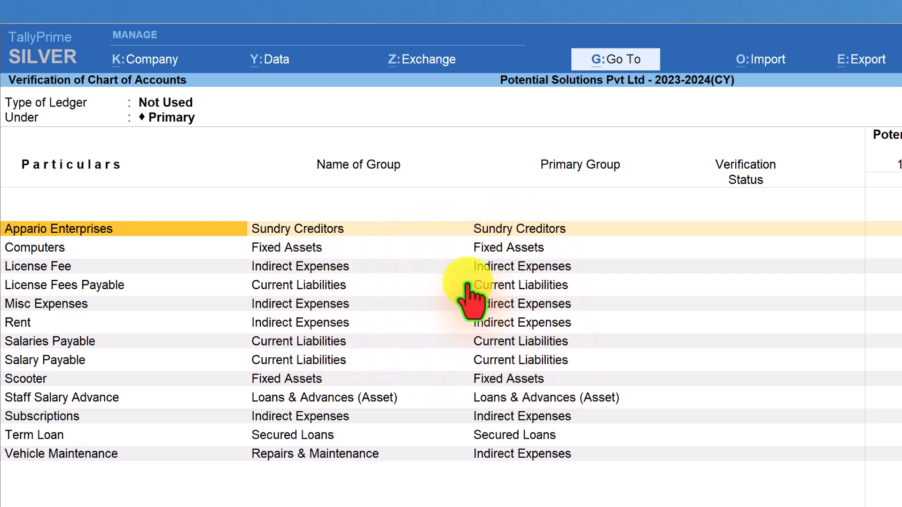
{"action": "mouse_move", "coordinate": [308, 363]}
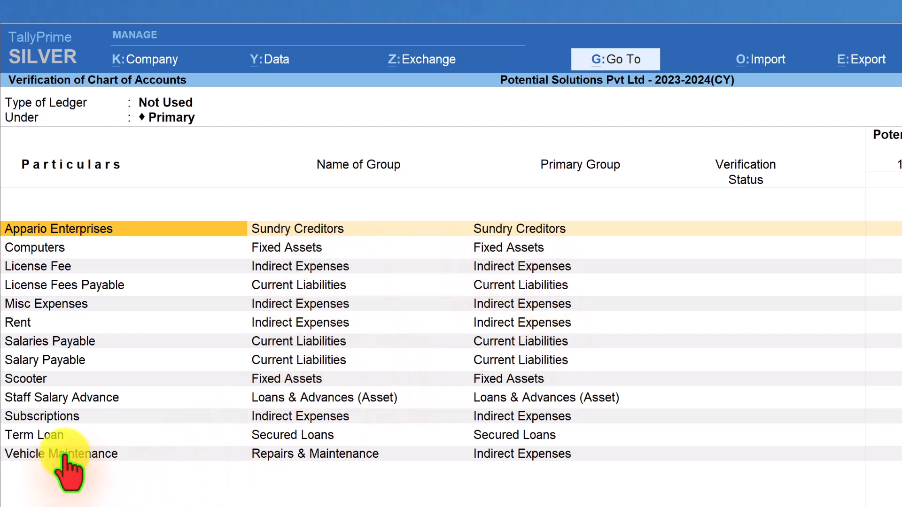
{"action": "left_click", "coordinate": [61, 453]}
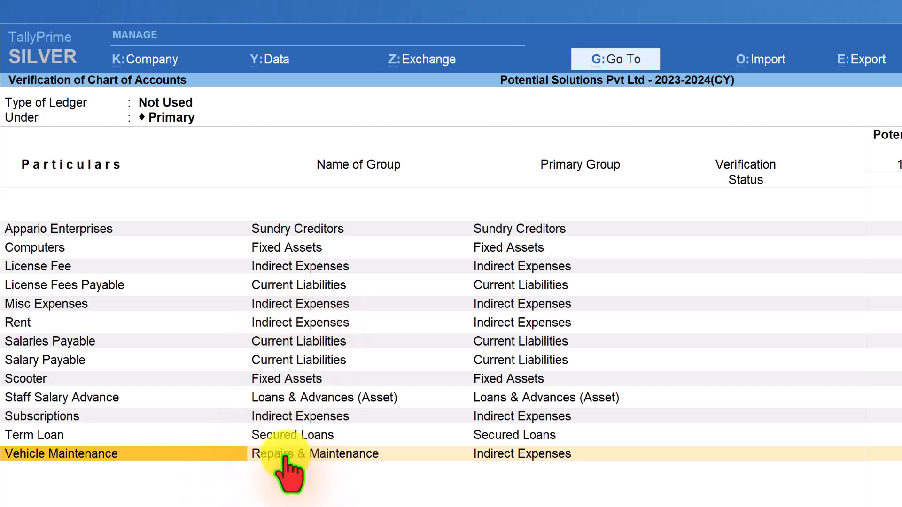
{"action": "mouse_move", "coordinate": [326, 475]}
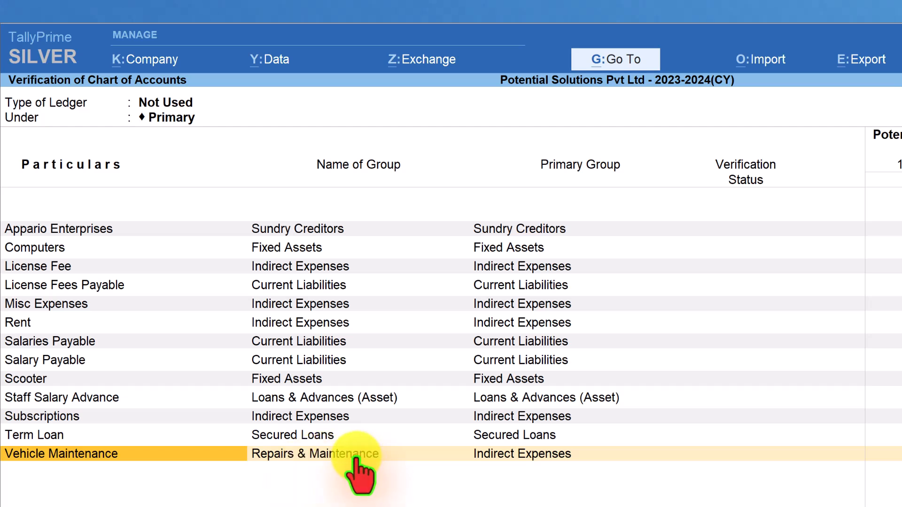
{"action": "mouse_move", "coordinate": [550, 472]}
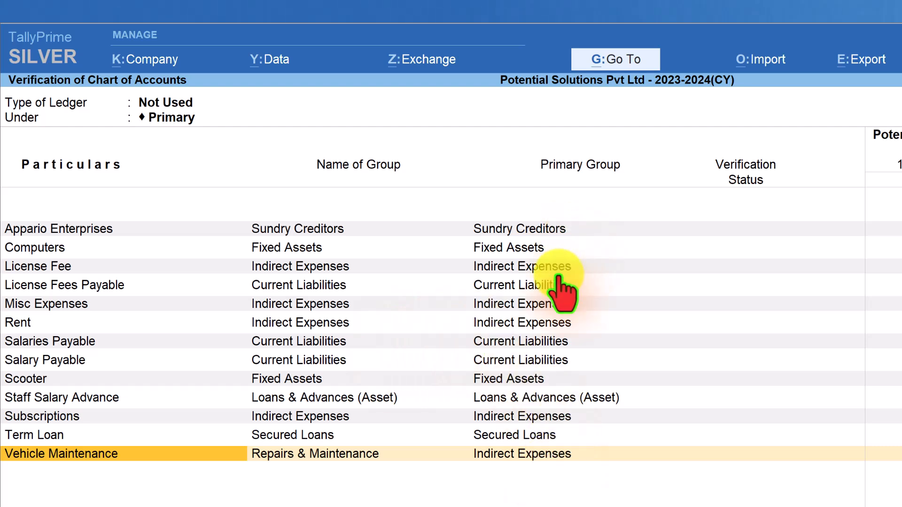
{"action": "mouse_move", "coordinate": [331, 409]}
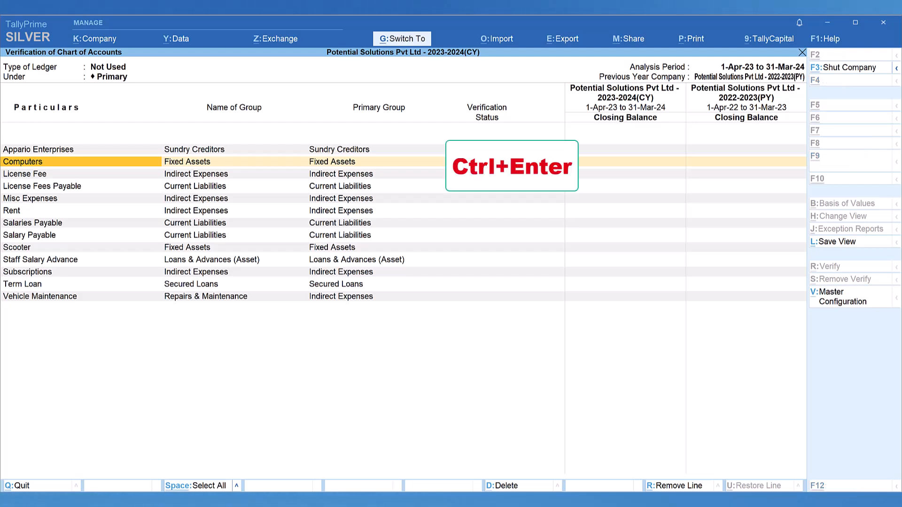
Step: Delete the Computers ledger through Ledger Alteration
{"action": "key", "text": "ctrl+enter"}
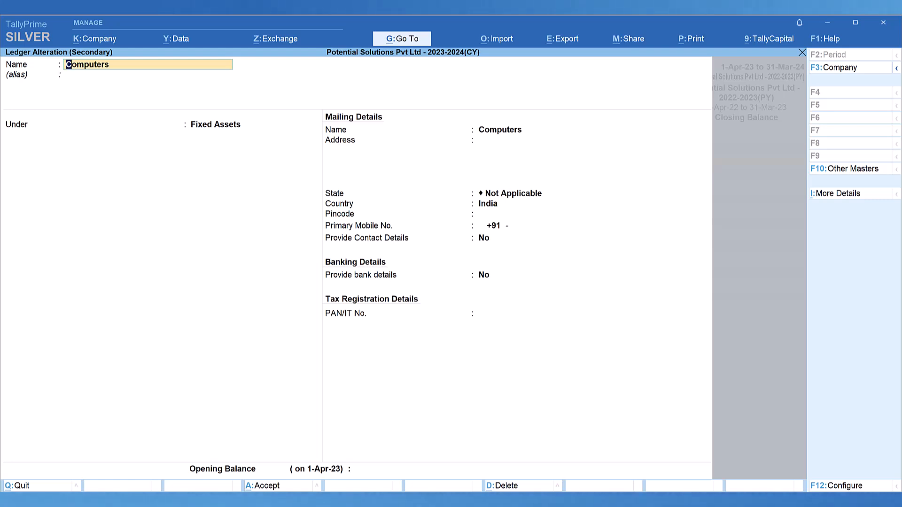
{"action": "left_click", "coordinate": [504, 485]}
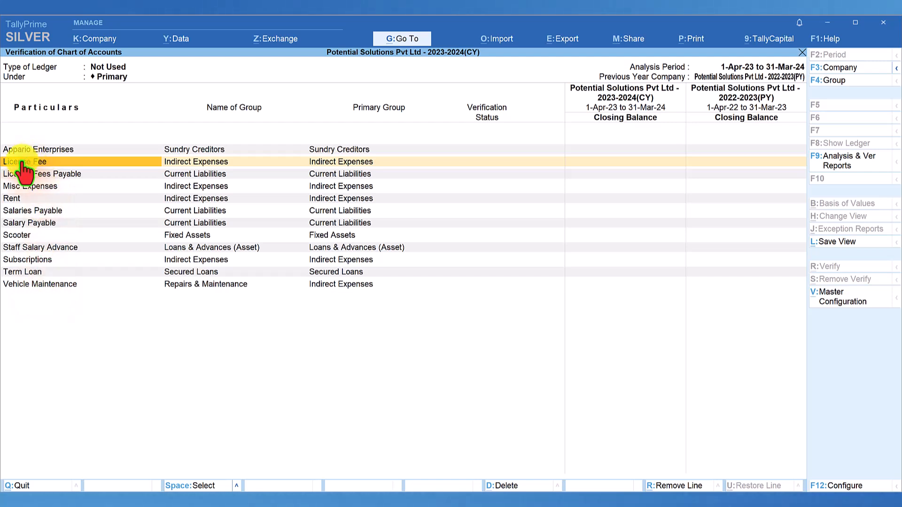
{"action": "mouse_move", "coordinate": [52, 290]}
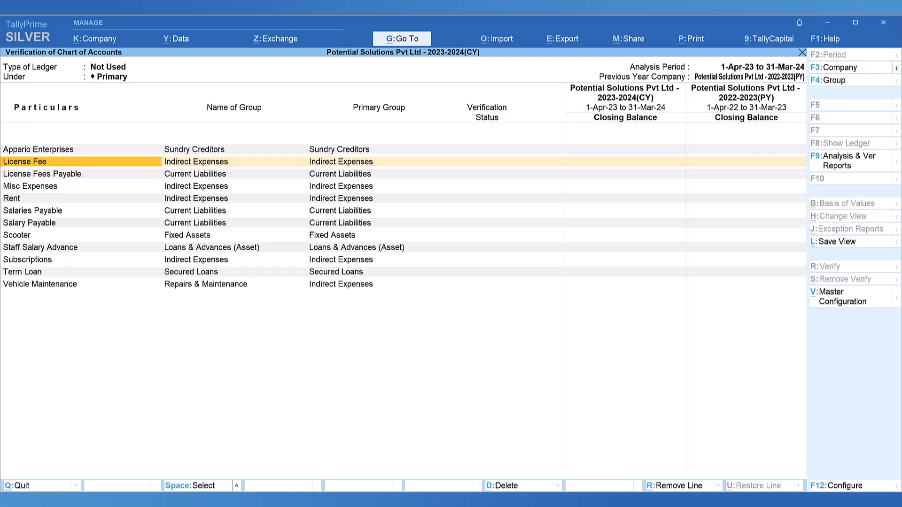
{"action": "left_click", "coordinate": [486, 162]}
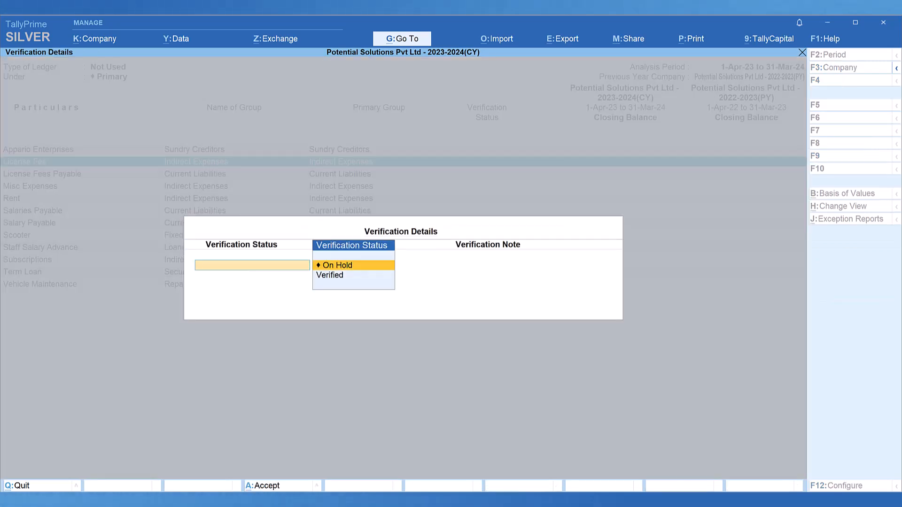
Step: Mark License Fee On Hold, noting 'need clarification on licence fee not transacted.'
{"action": "left_click", "coordinate": [336, 265]}
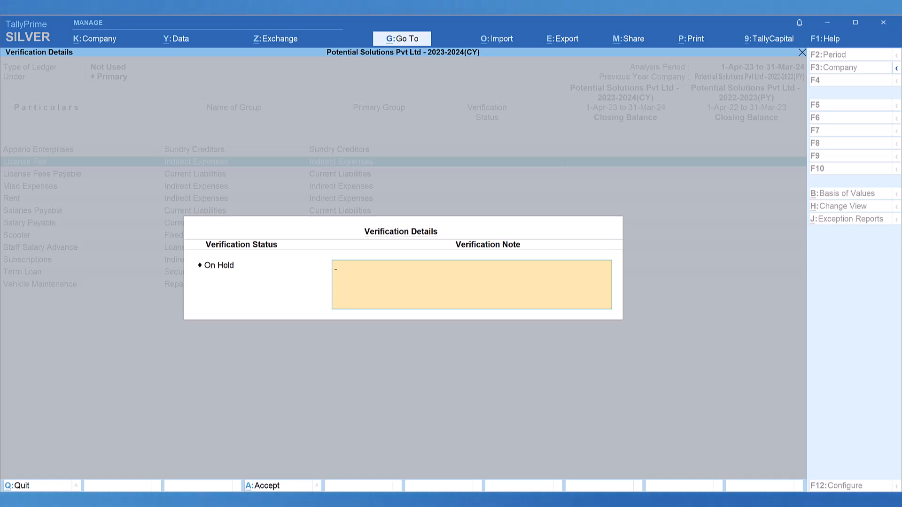
{"action": "type", "text": "need clarification on licence fee not transacted."}
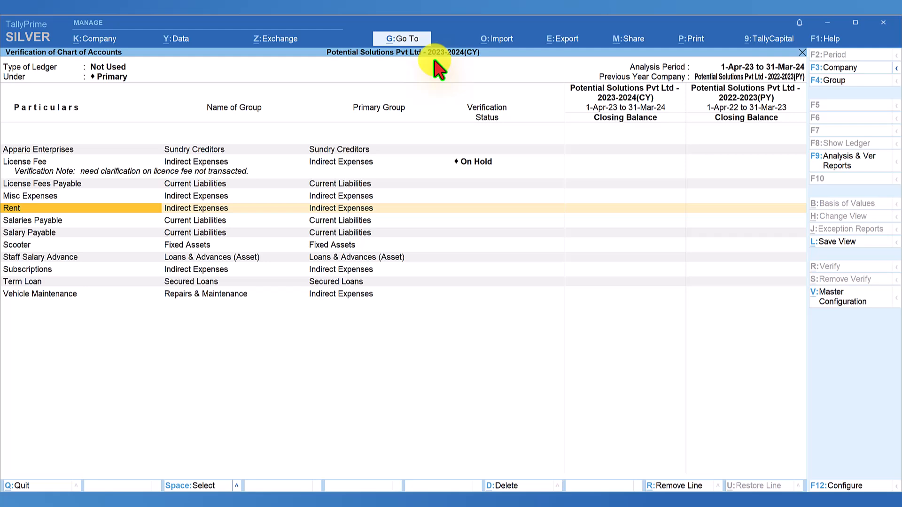
Step: Go to Profit & Loss A/c and expand Indirect Expenses into its ledgers
{"action": "left_click", "coordinate": [402, 38]}
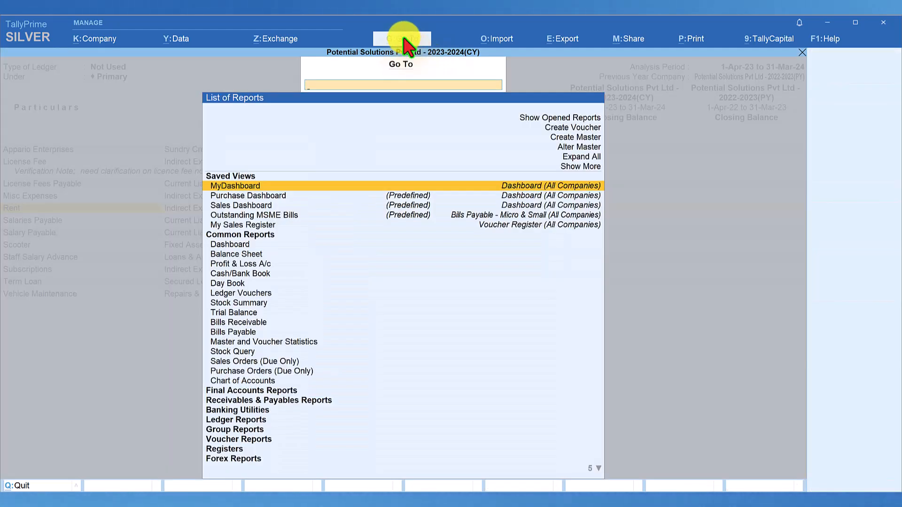
{"action": "type", "text": "Prof"}
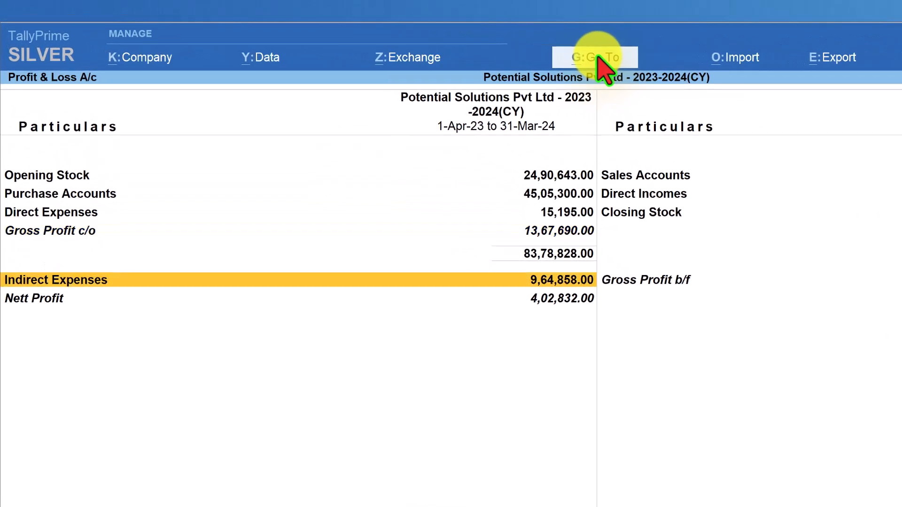
{"action": "key", "text": "Shift+Enter"}
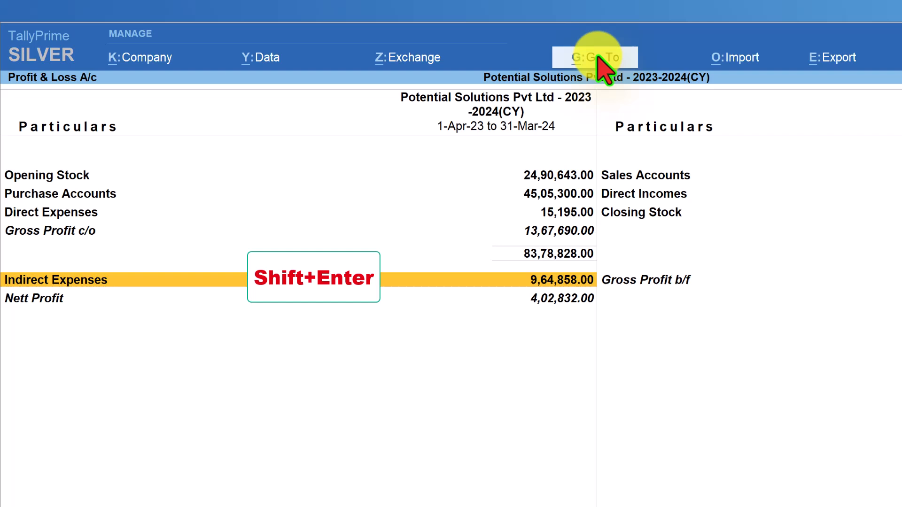